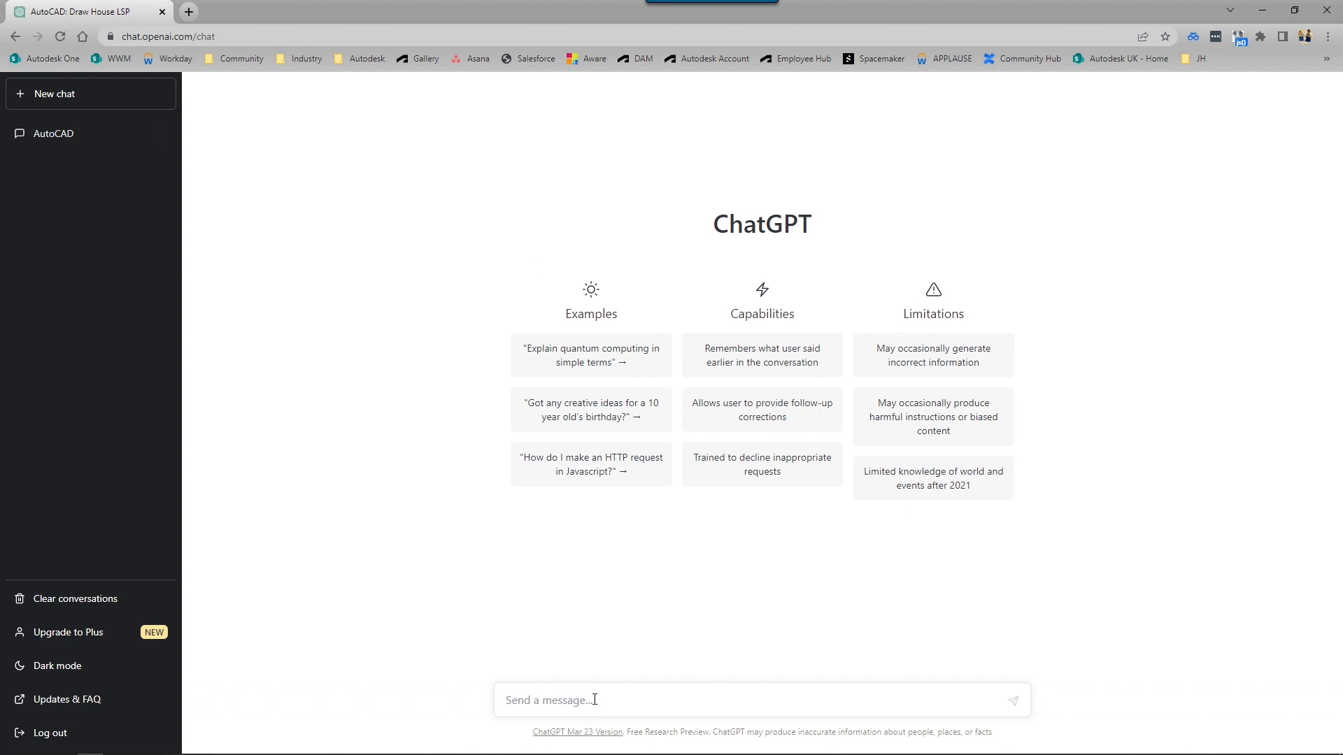
# Send ChatGPT a prompt asking for a .lsp file that changes AutoCAD object colour to green
pyautogui.write('create a .lsp file to change the object')
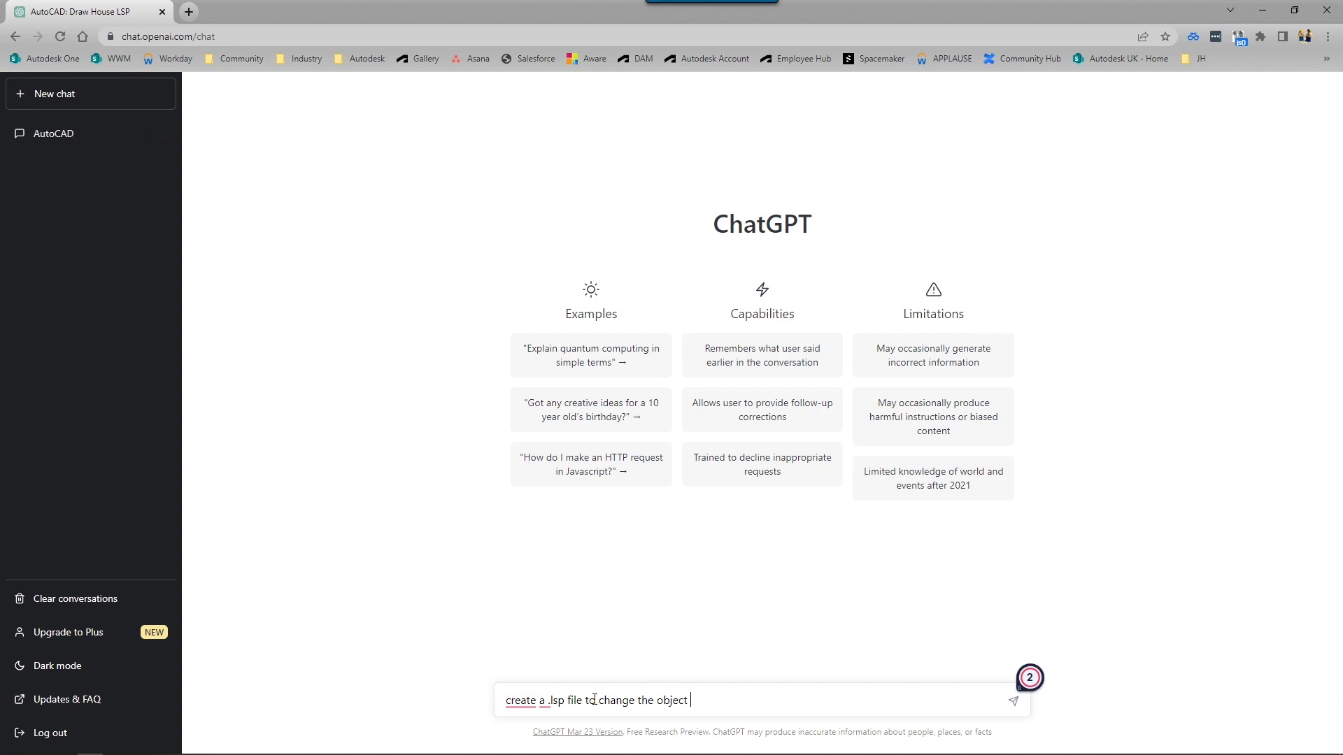
pyautogui.write('color to green in')
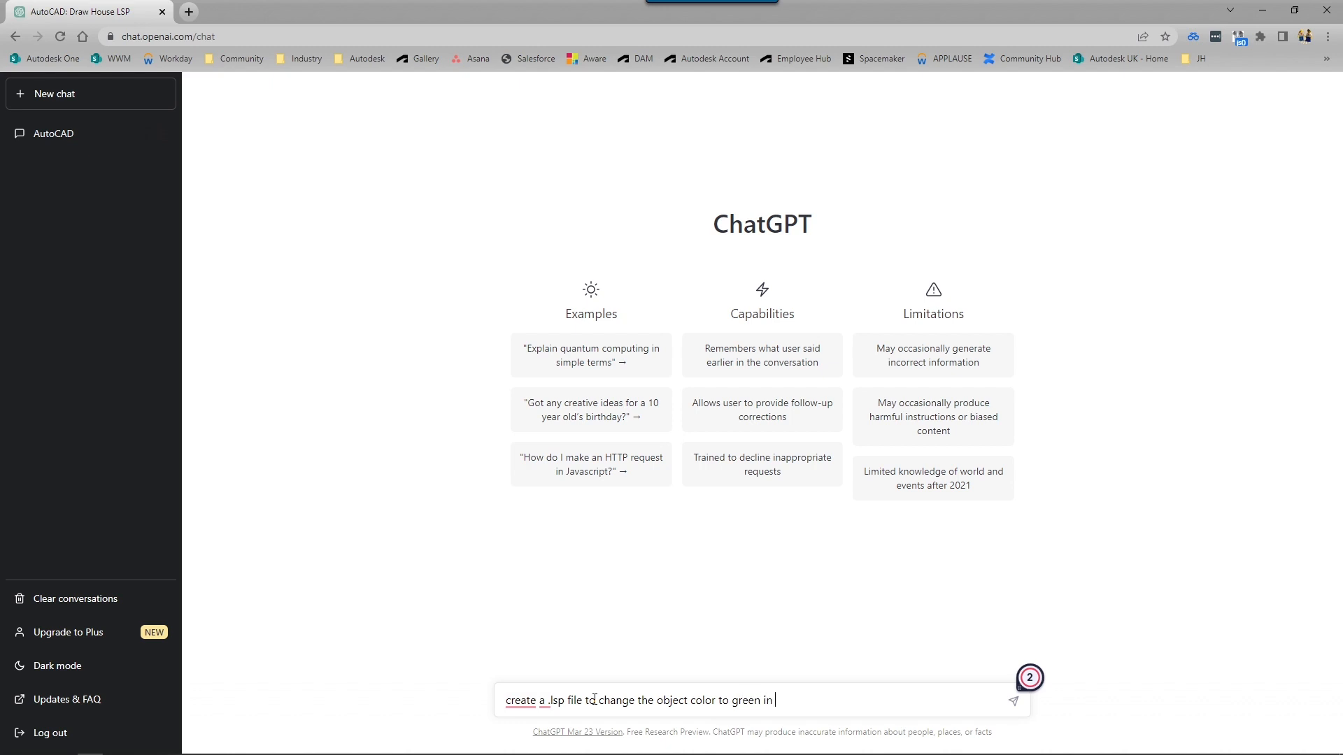
pyautogui.write('AutoCAD')
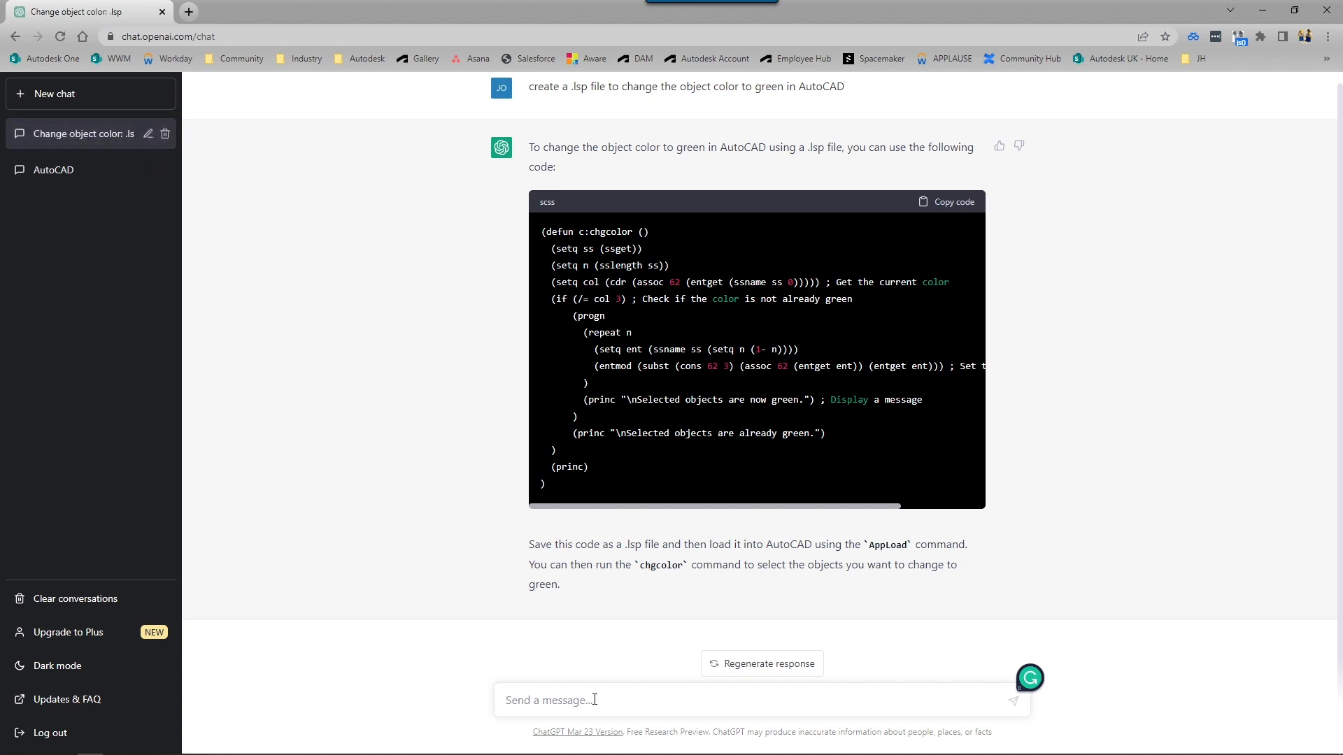
pyautogui.moveTo(831, 478)
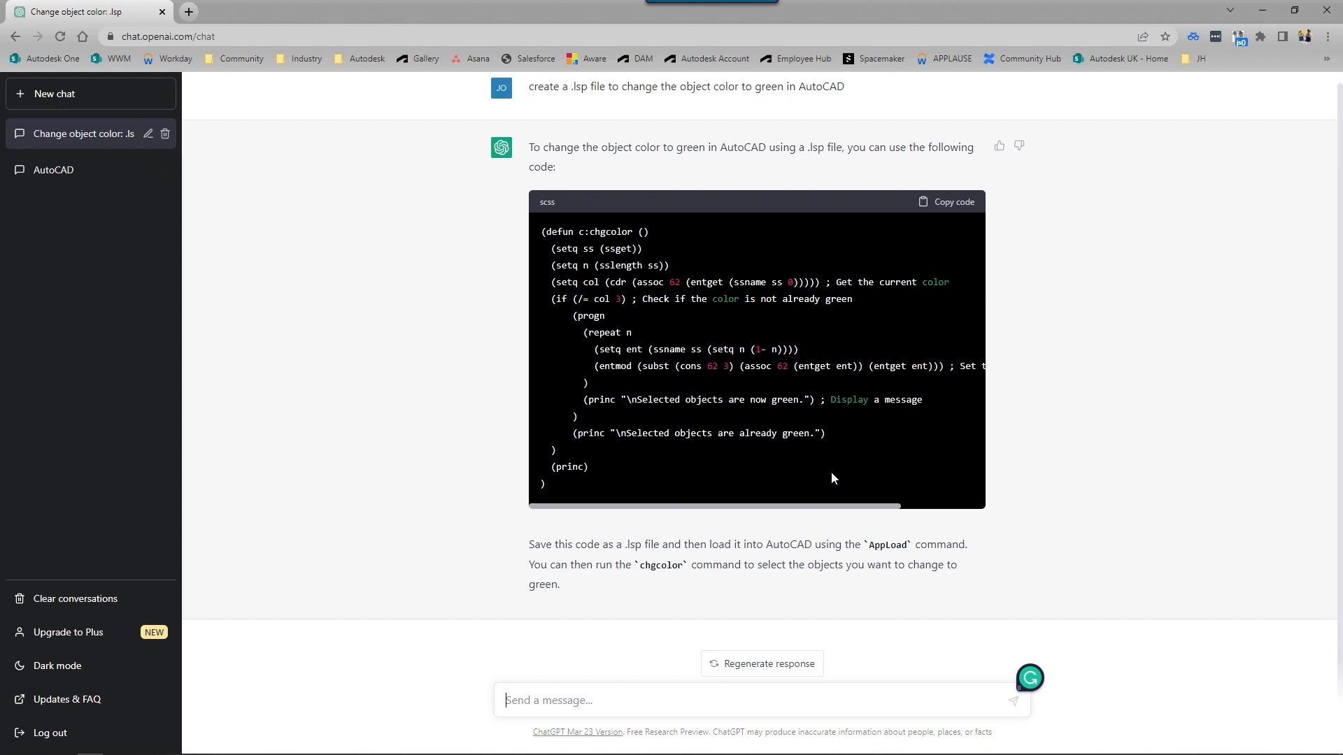
pyautogui.moveTo(615, 548)
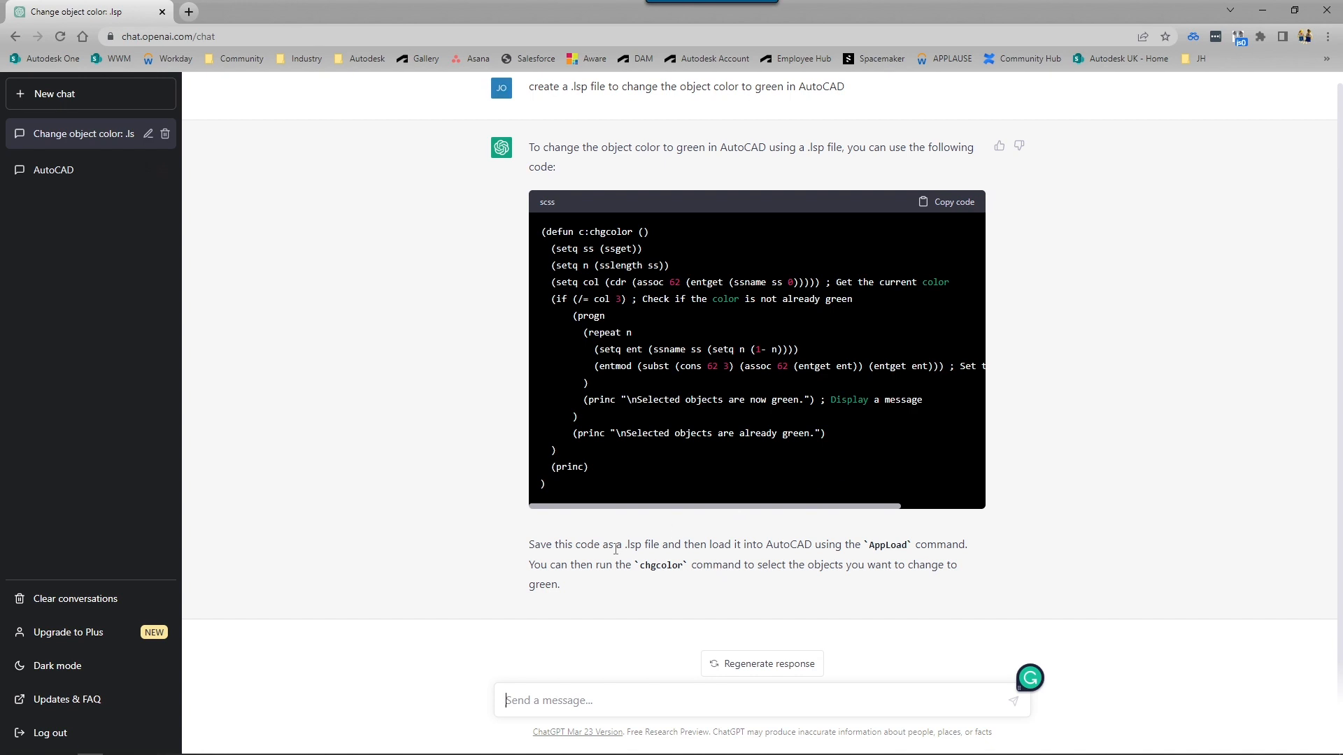
# Copy the generated chgcolor code and launch Notepad from the app search
pyautogui.click(947, 201)
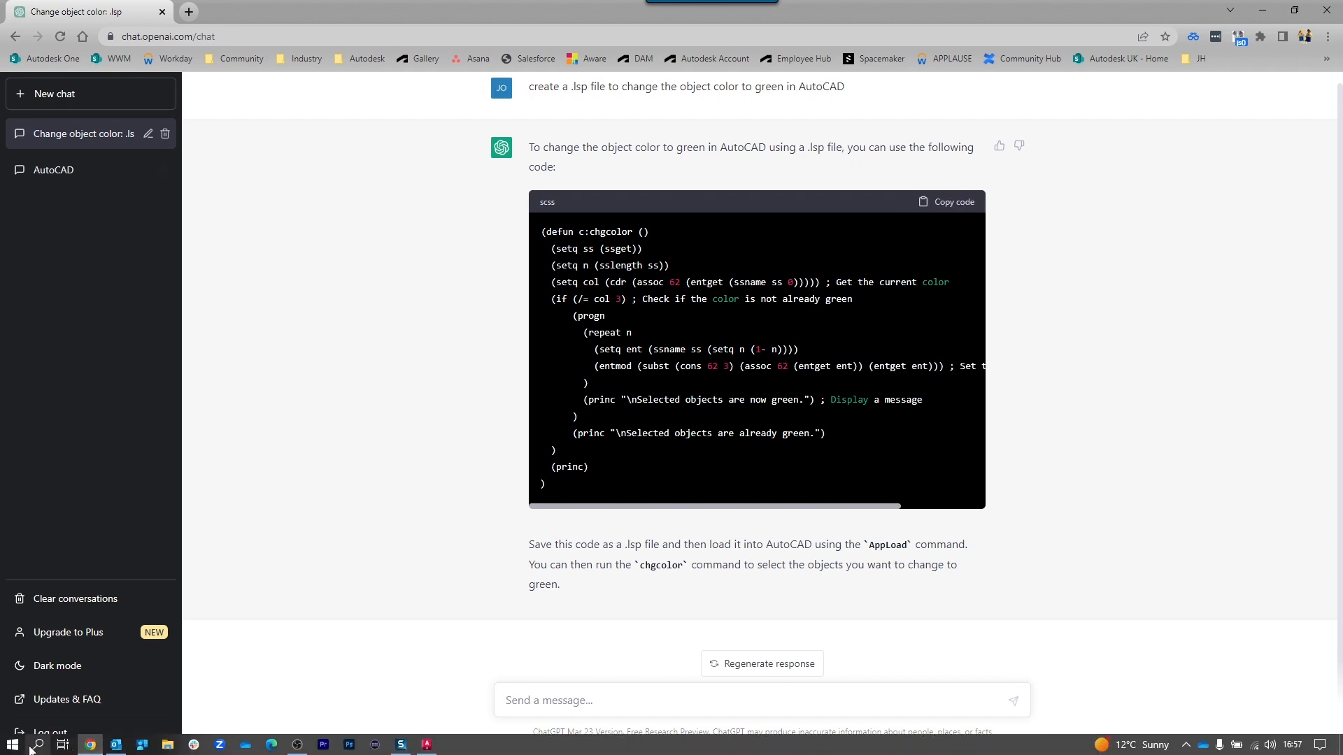
pyautogui.click(38, 744)
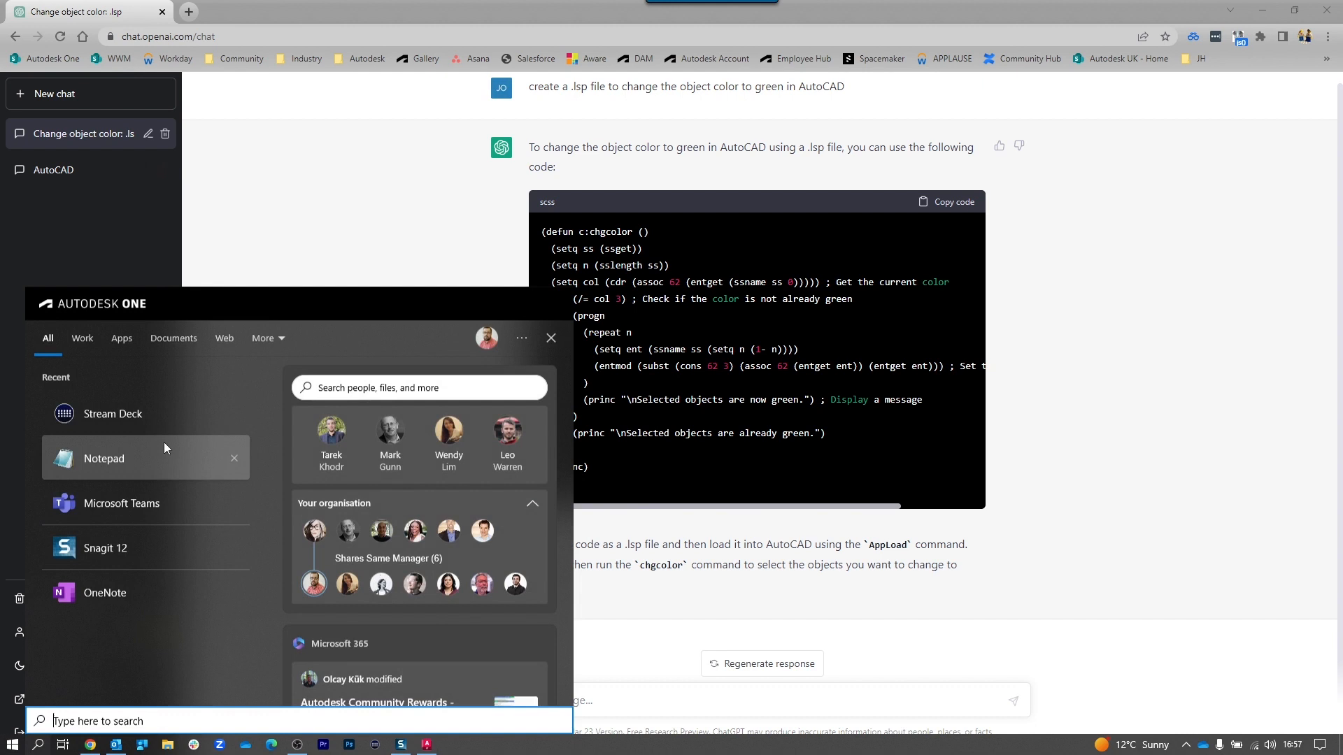
pyautogui.click(104, 459)
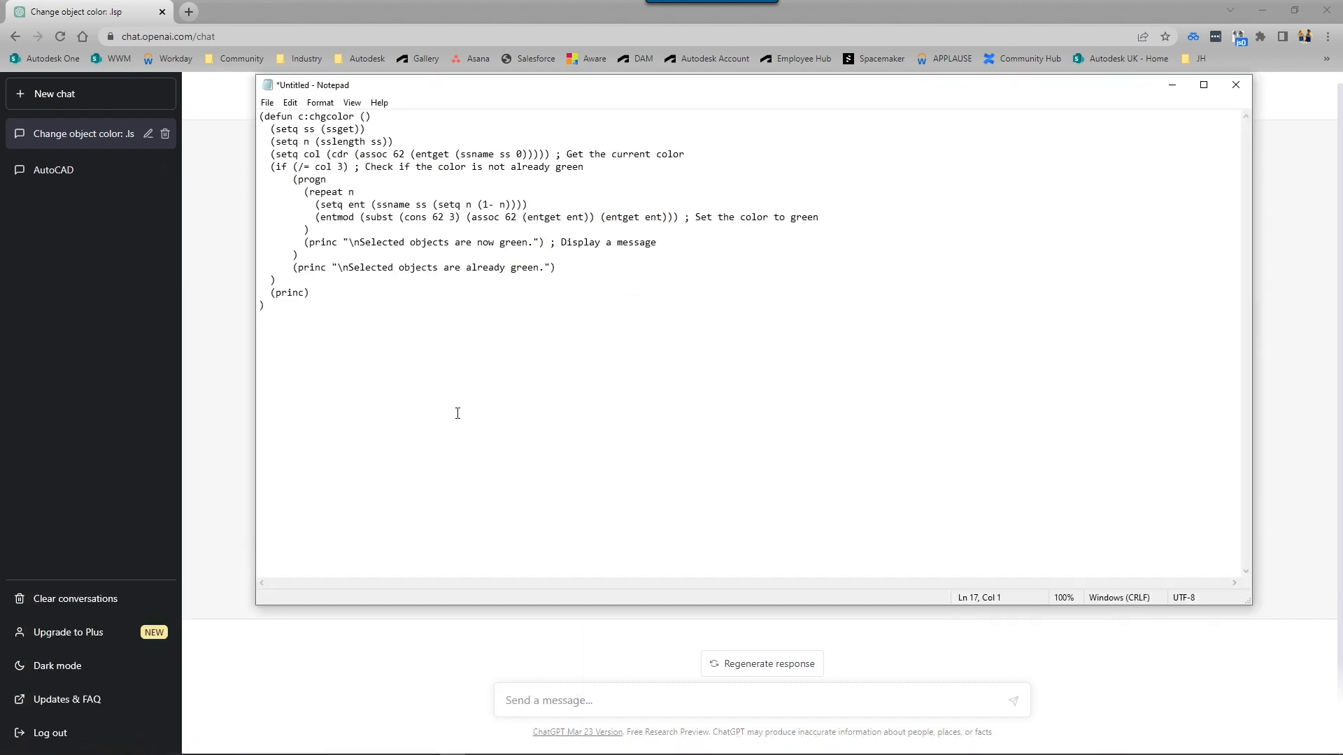
# Save the pasted code to the Desktop as changegreen.lsp via Save As
pyautogui.click(265, 103)
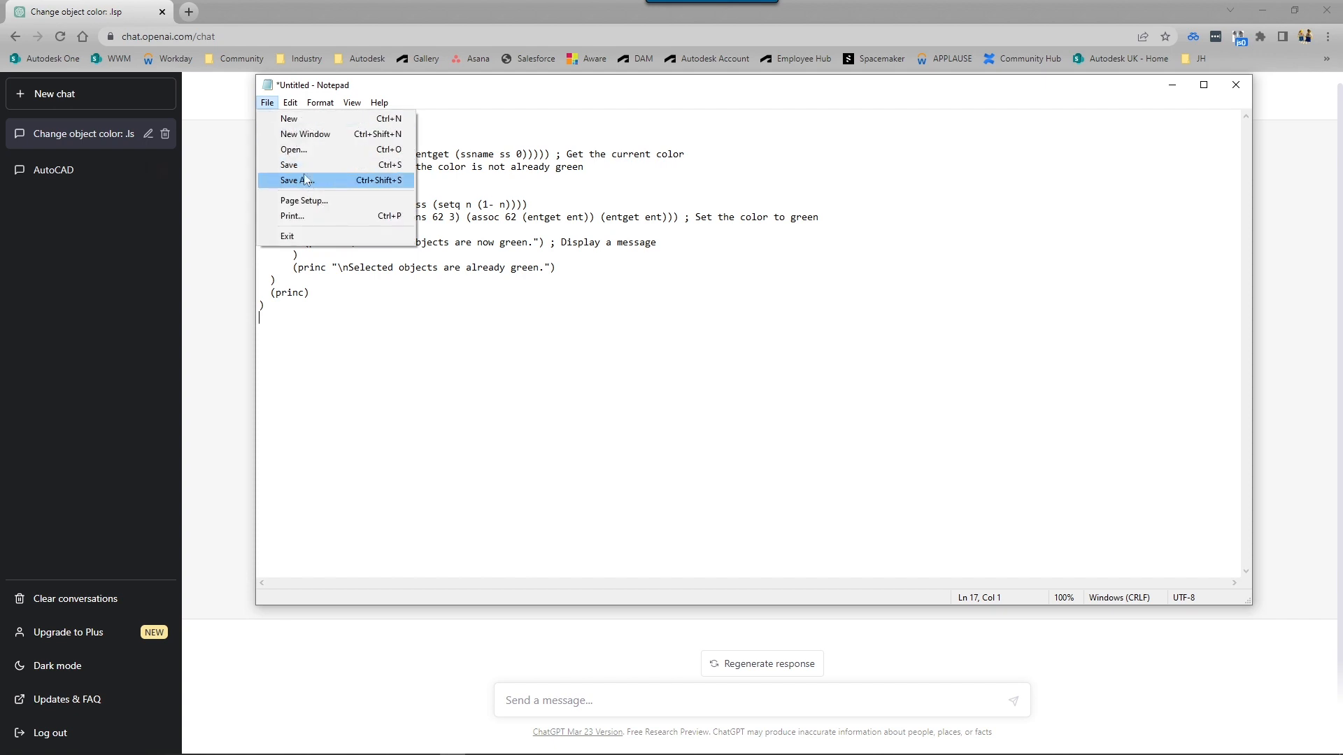
pyautogui.click(296, 180)
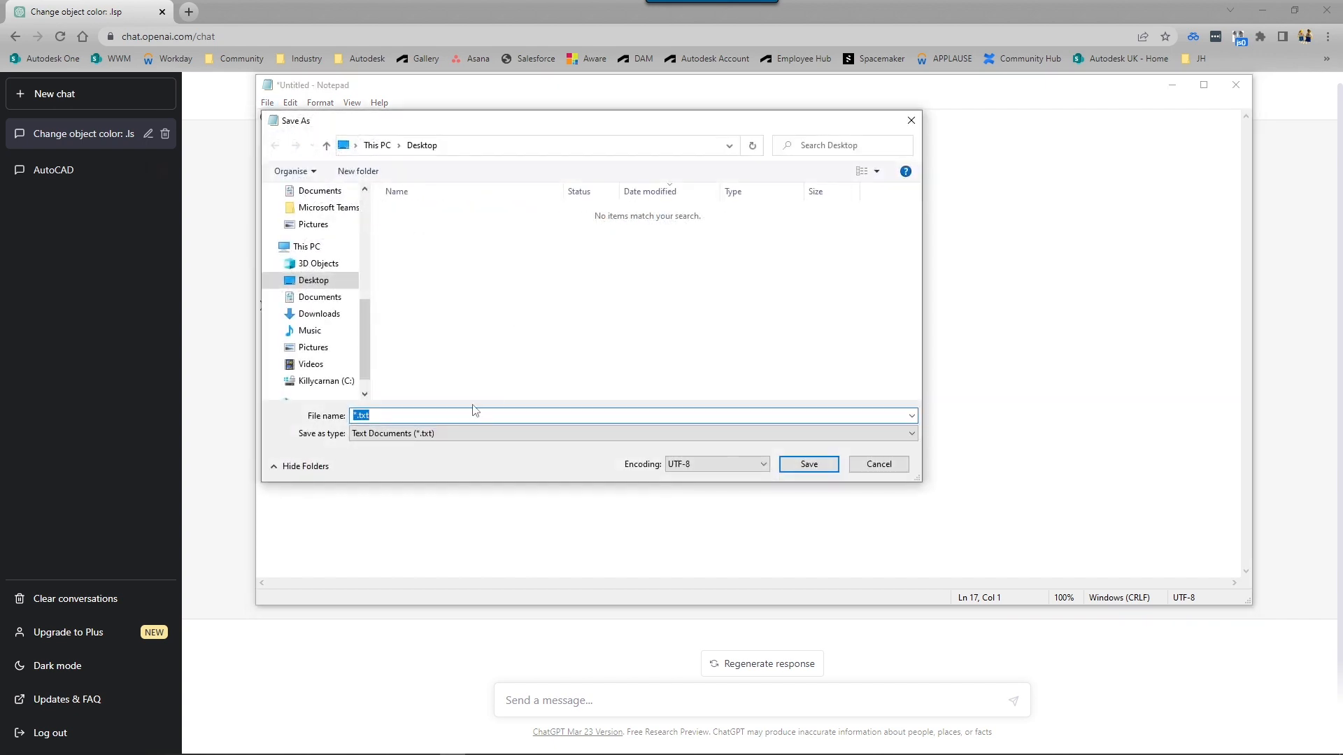
pyautogui.write('c')
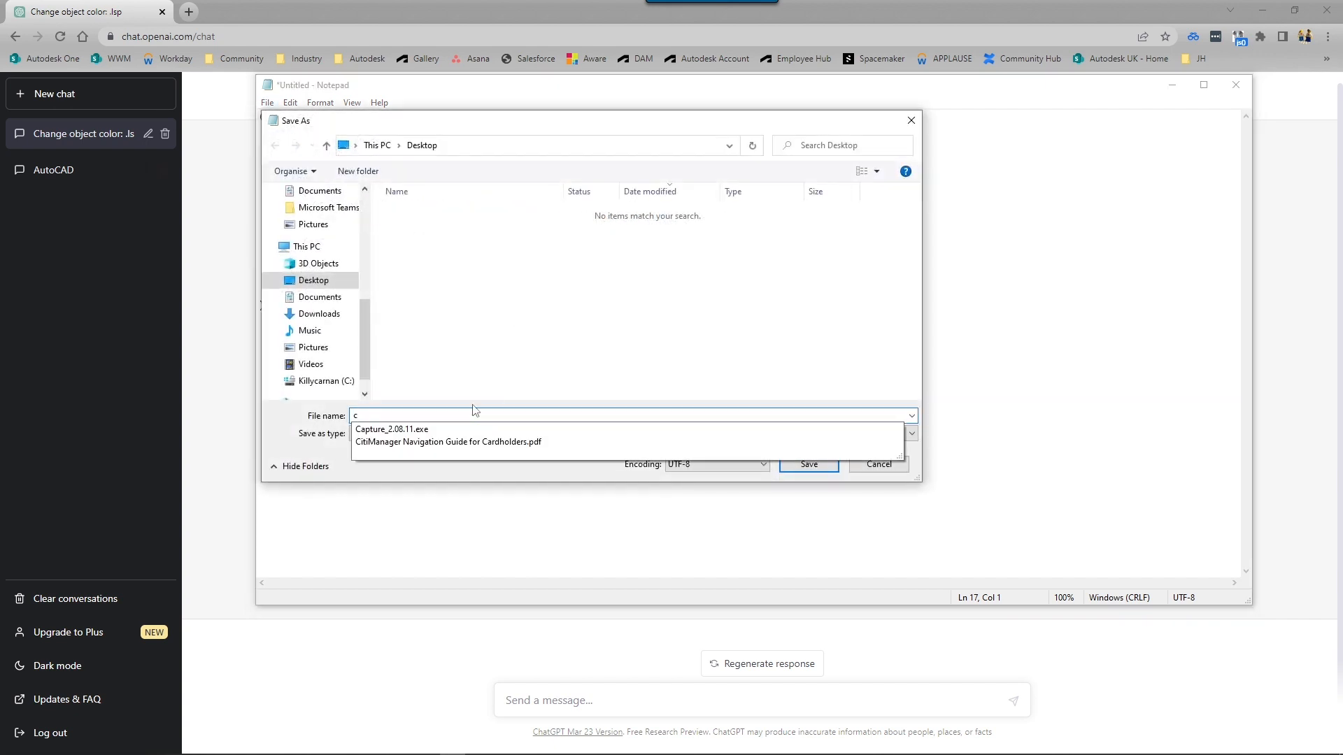
pyautogui.write('hangegreen.lsp')
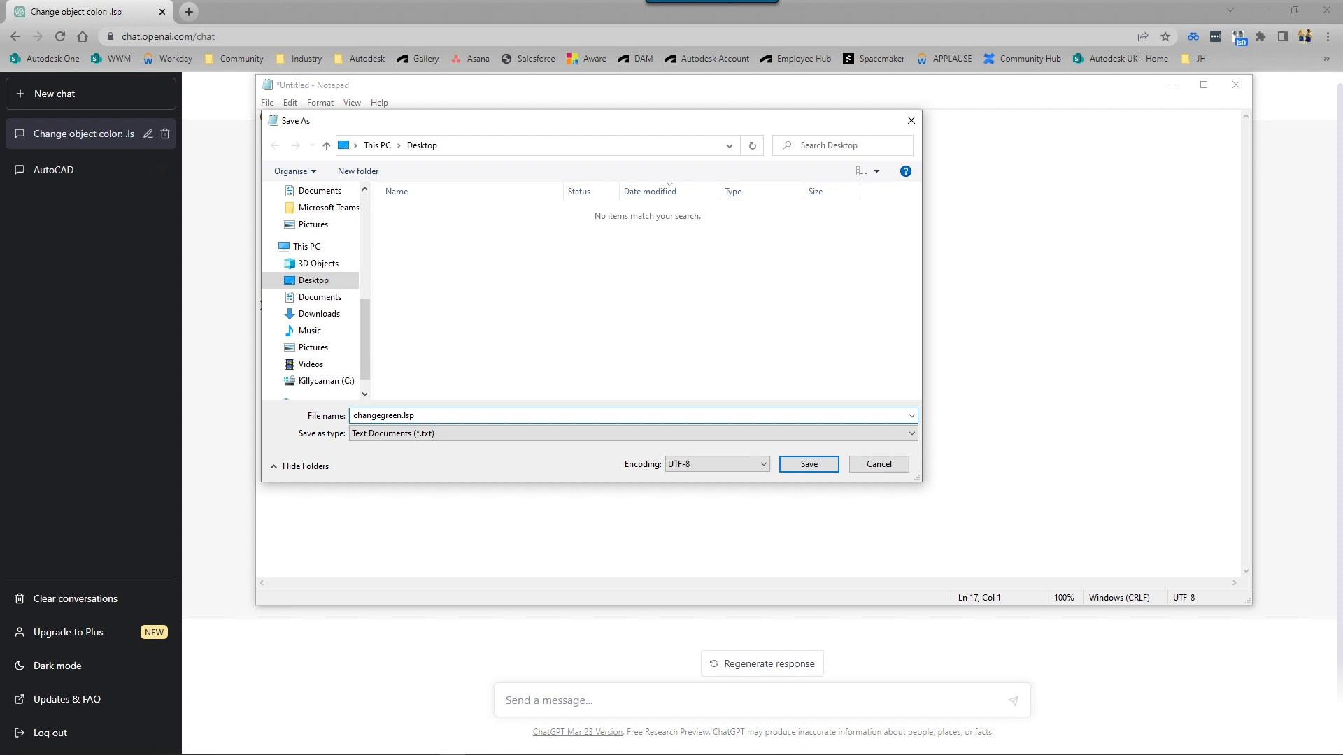
pyautogui.click(807, 463)
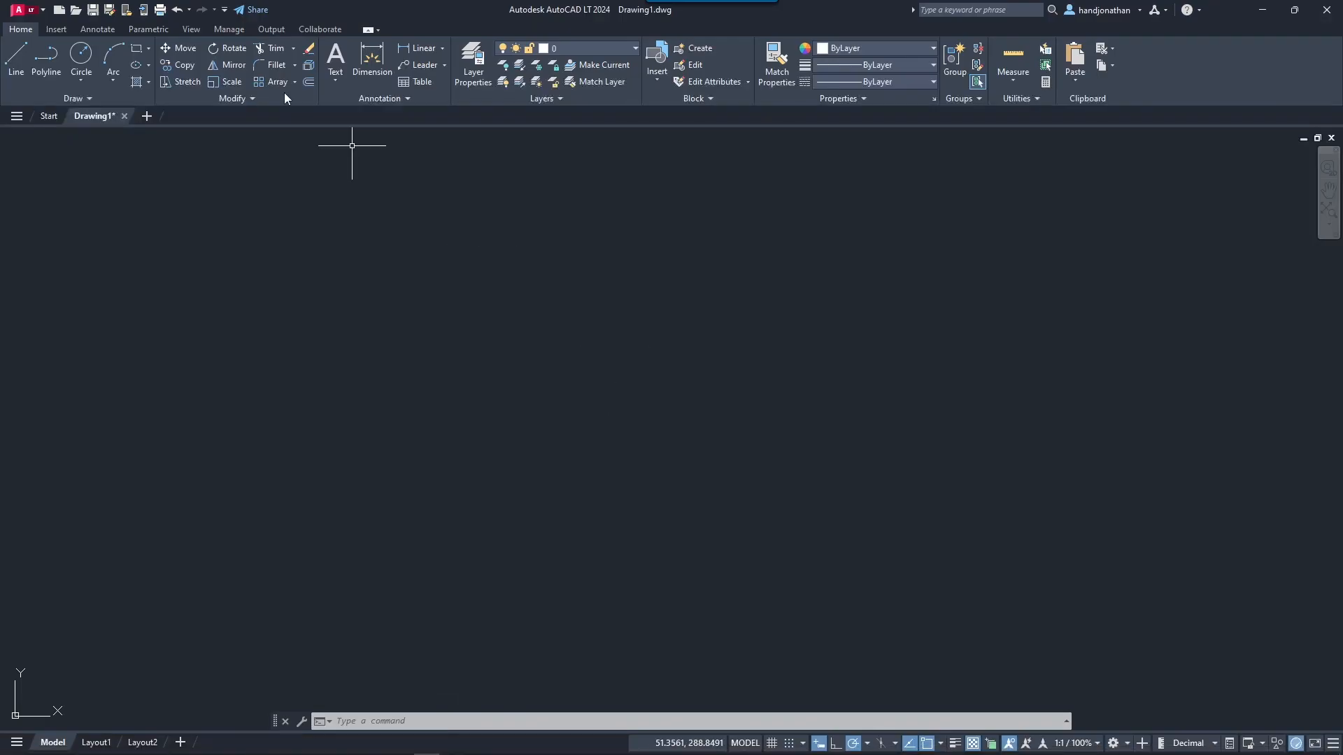
# Load changegreen.lsp once through the Manage tab's application loader and close it
pyautogui.click(228, 28)
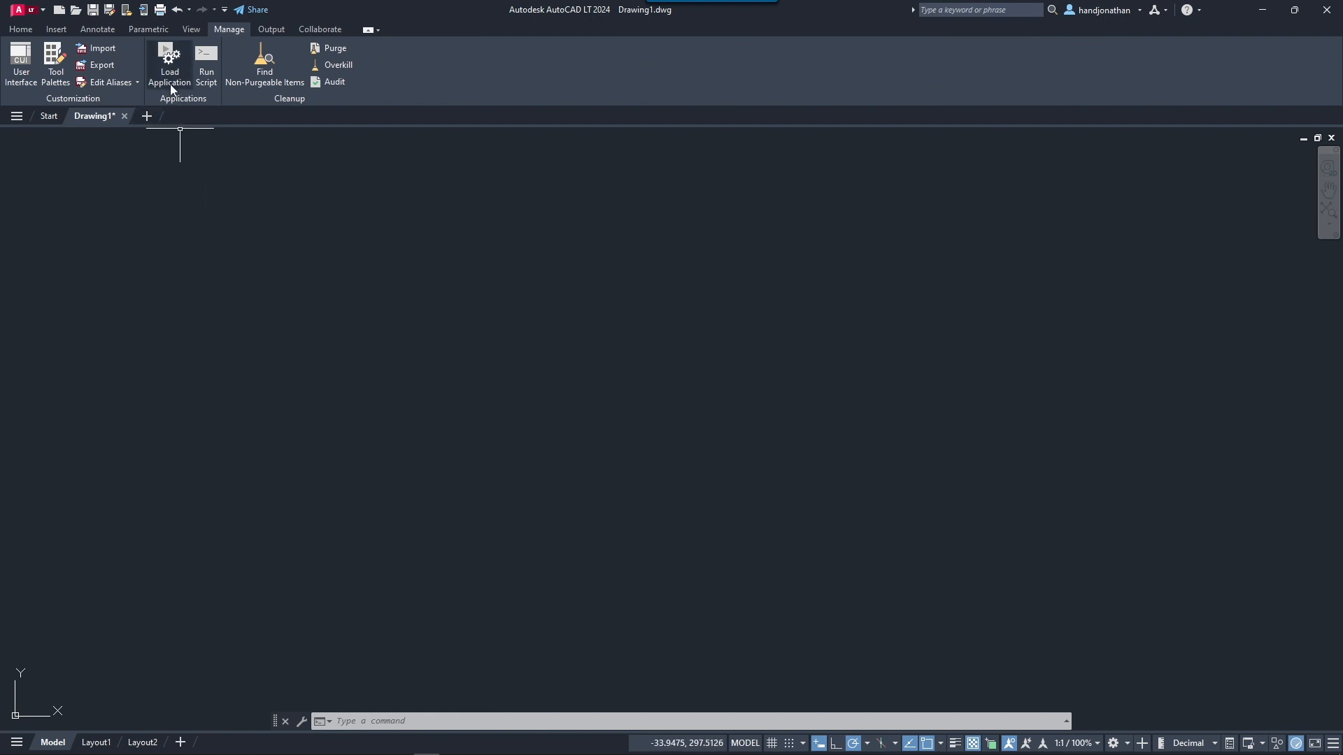
pyautogui.click(169, 65)
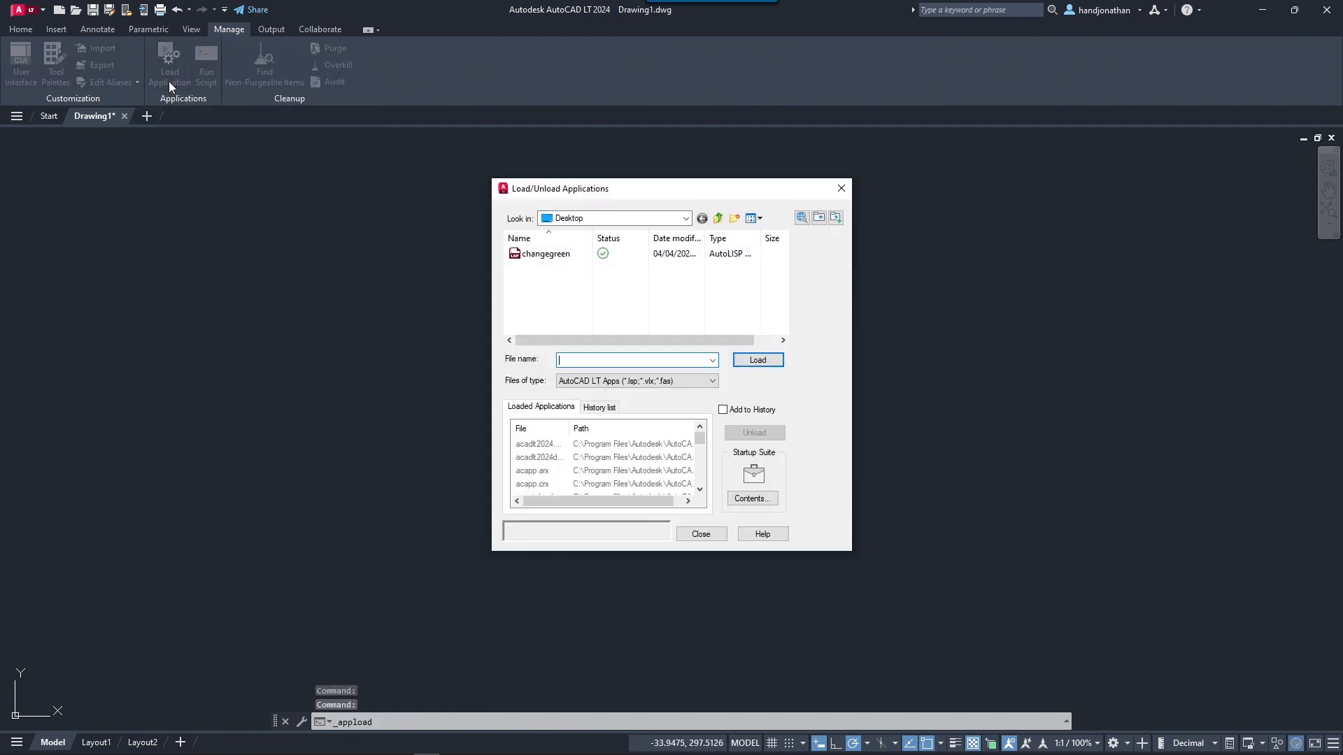
pyautogui.click(544, 253)
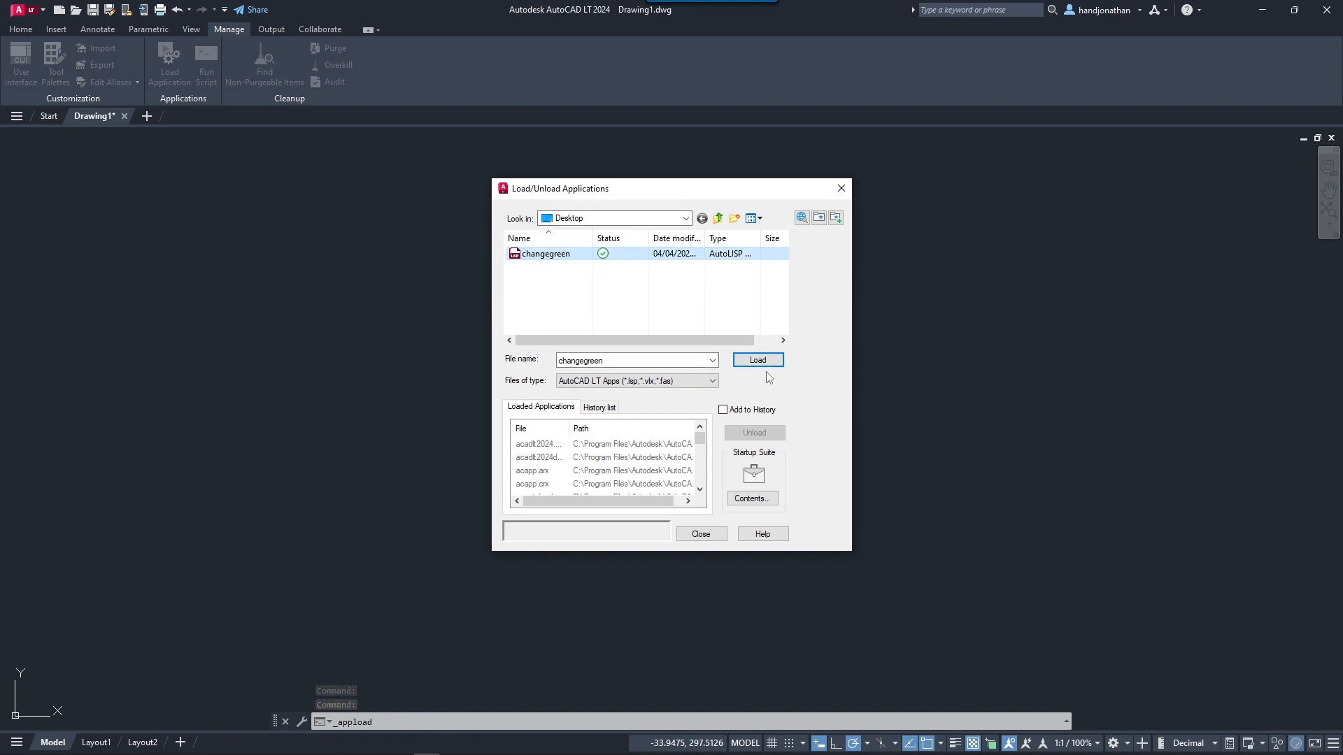
pyautogui.click(756, 359)
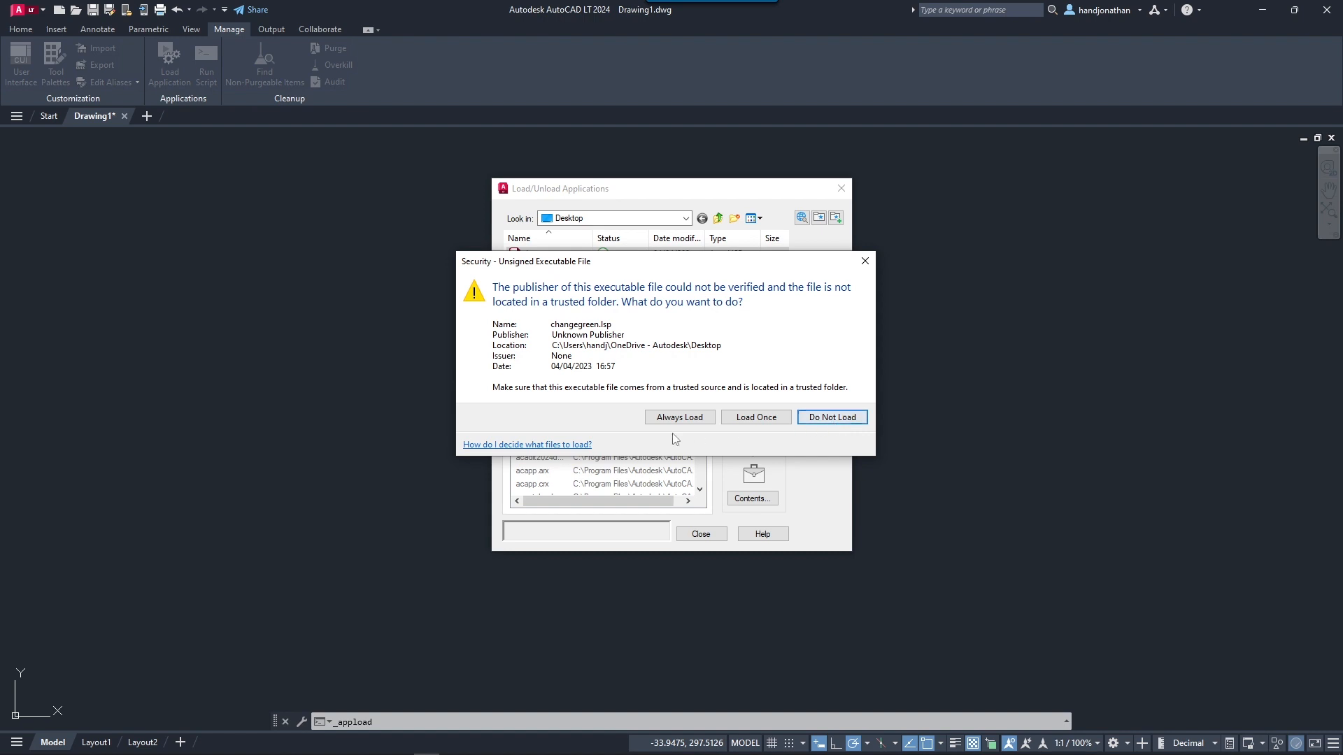
pyautogui.click(754, 417)
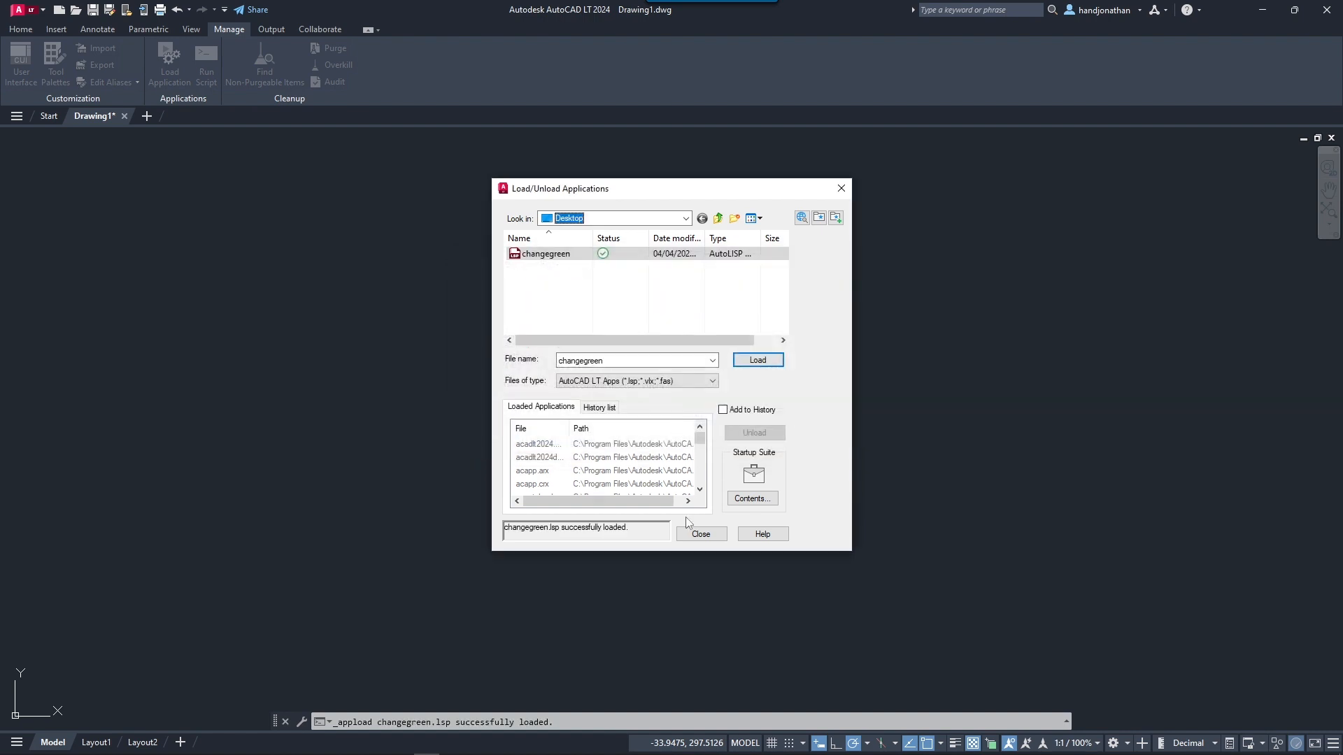
pyautogui.click(701, 533)
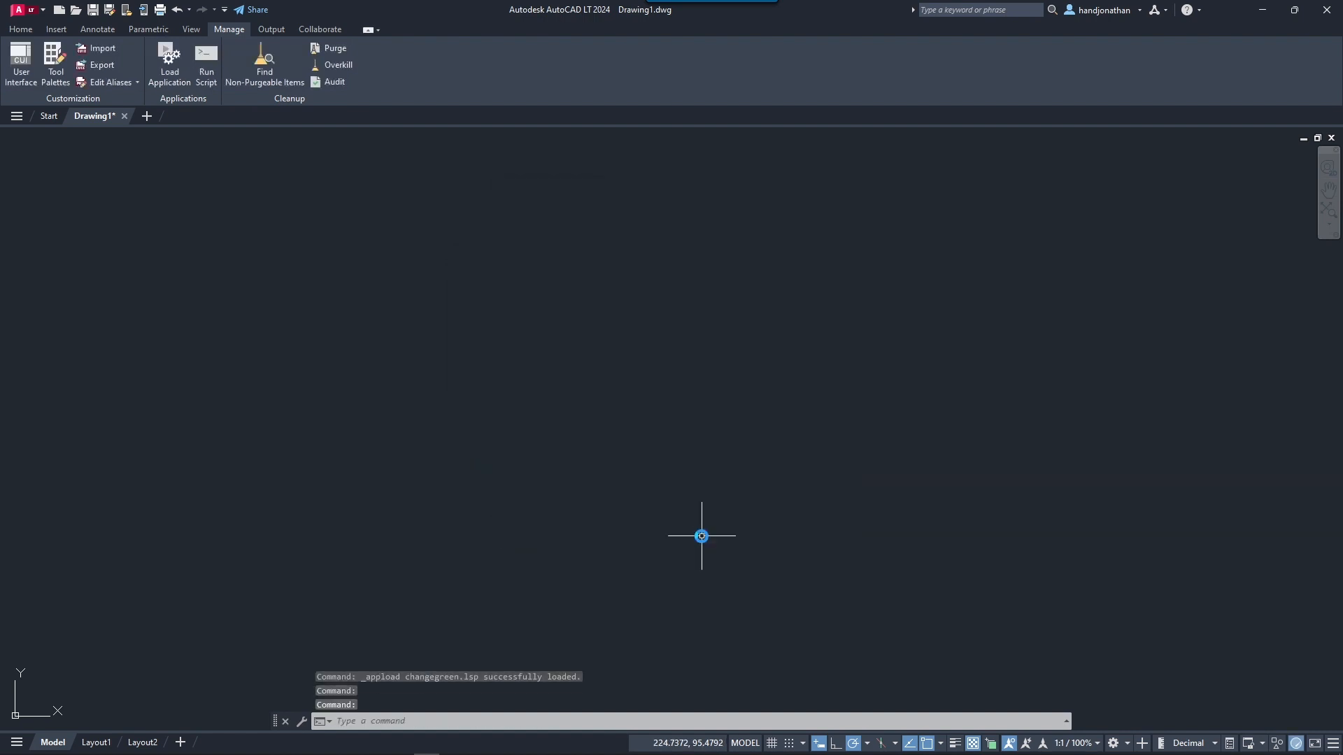
pyautogui.press('Alt+Tab')
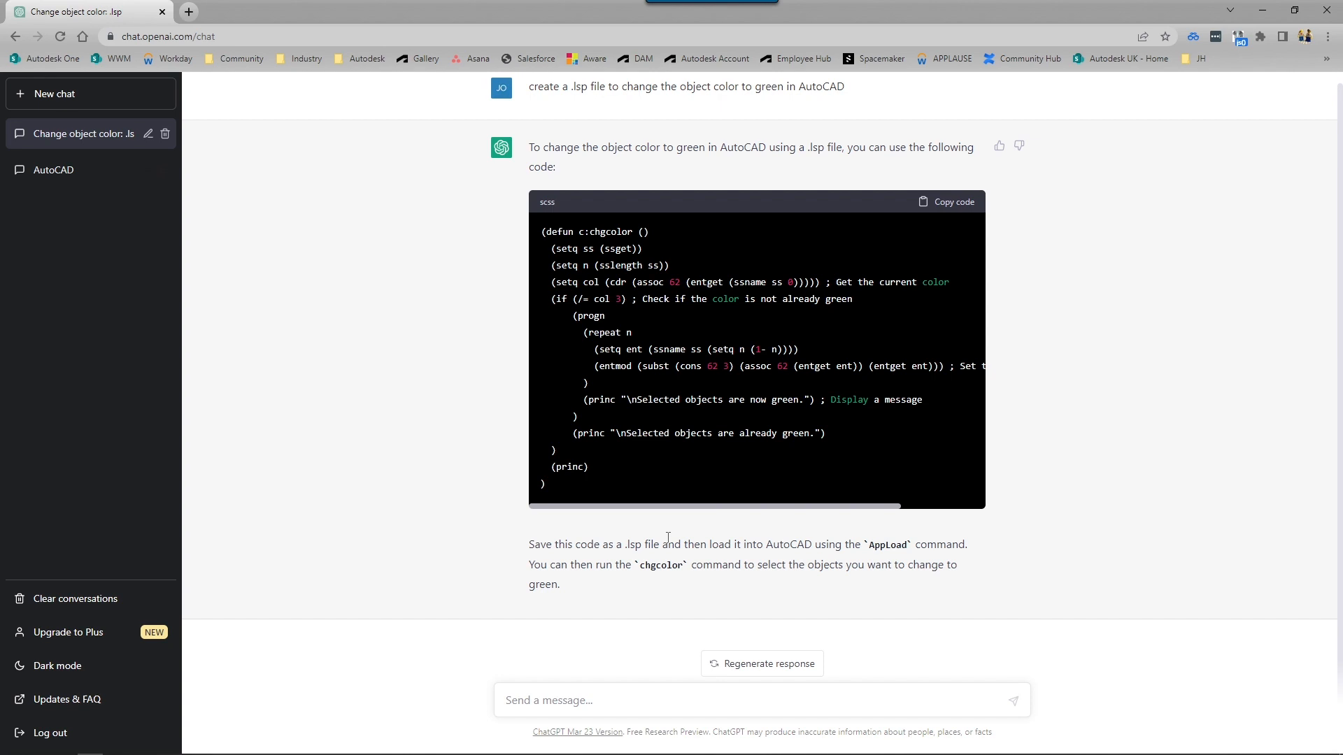
pyautogui.moveTo(646, 577)
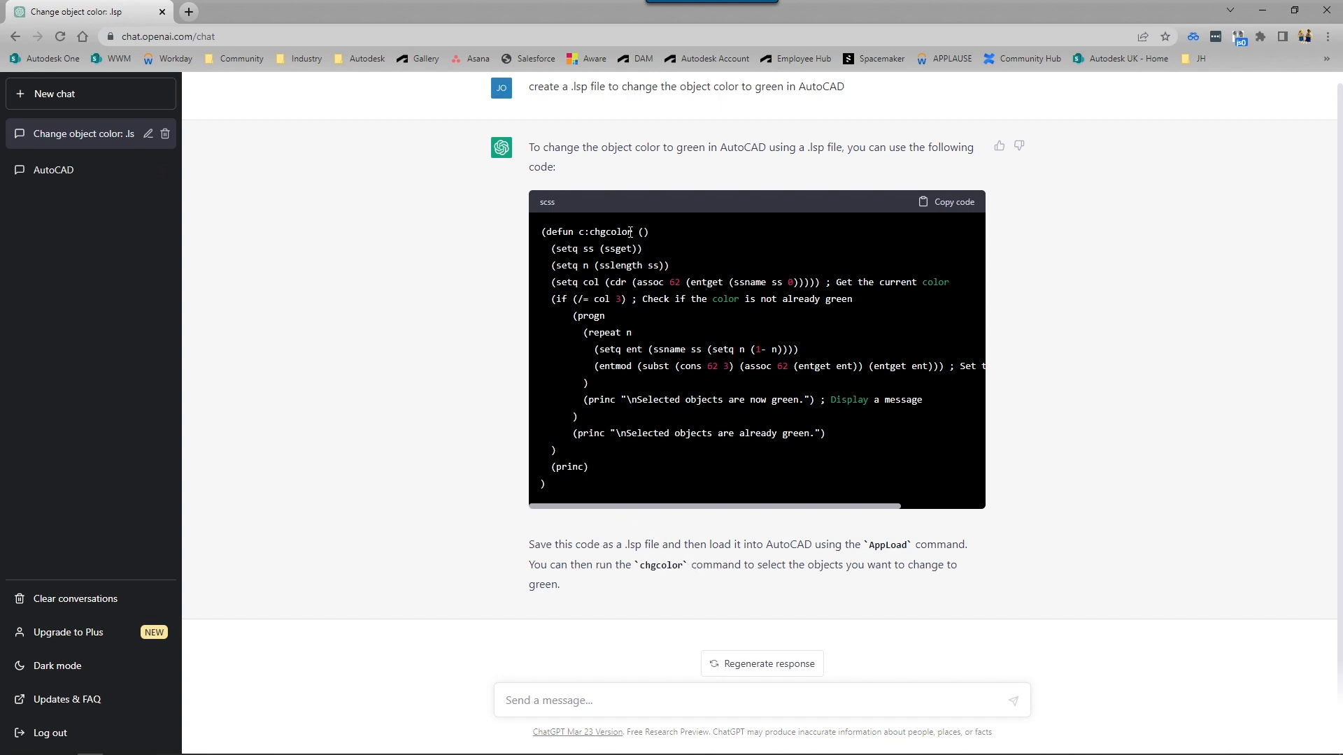
pyautogui.doubleClick(610, 231)
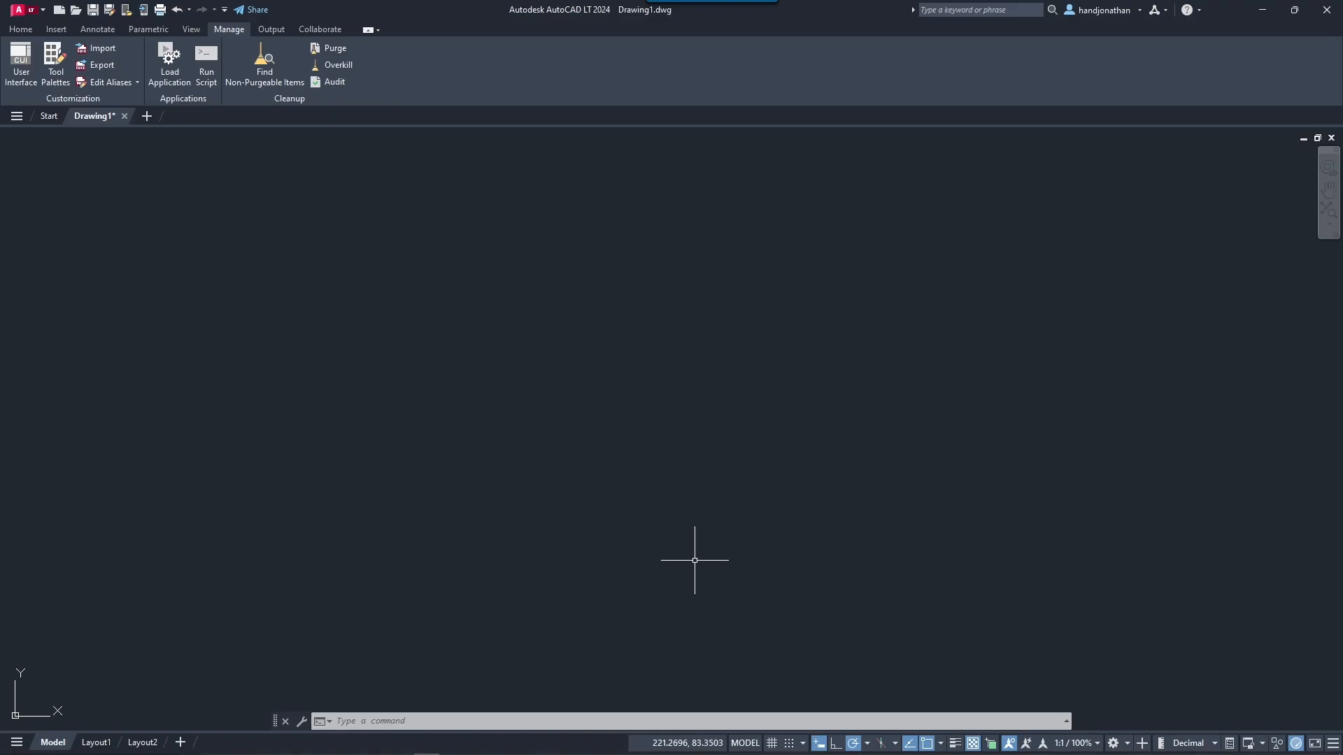
pyautogui.write('CHG')
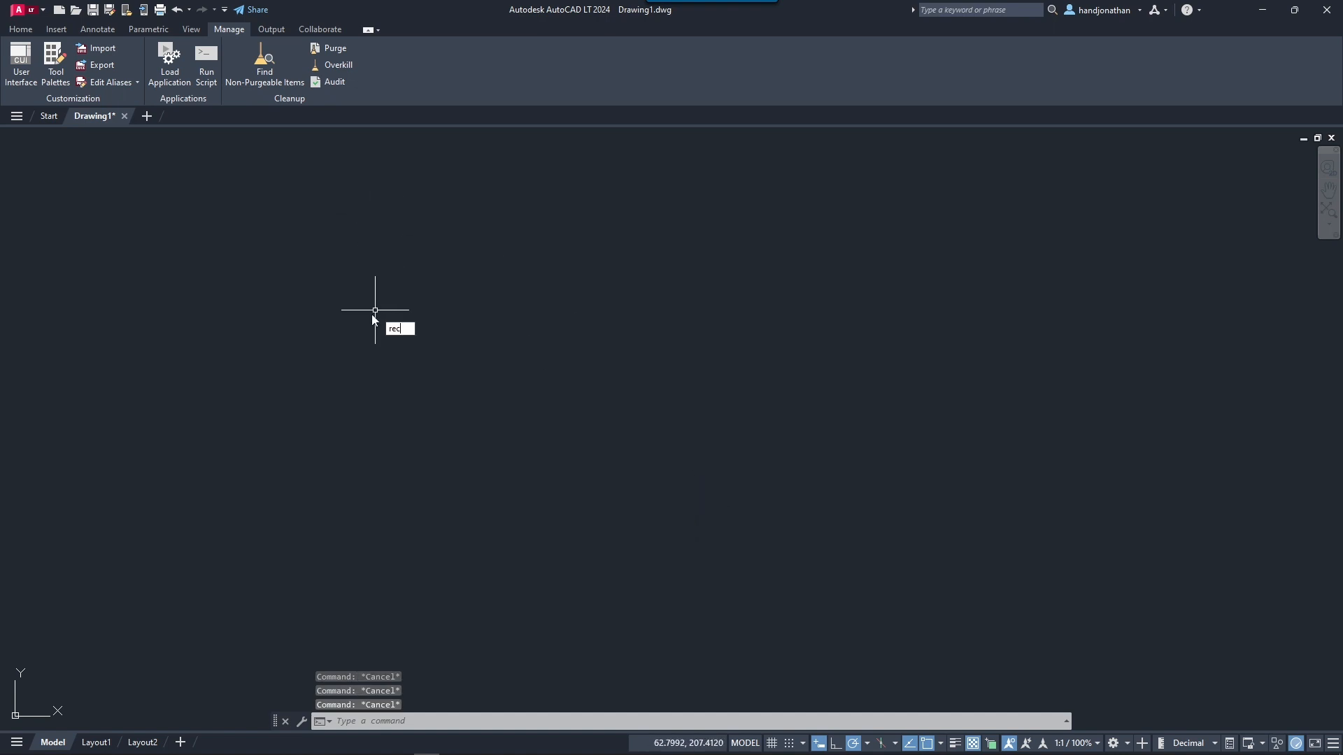
# Place a rectangle's first corner and enter APPLOAD at the command line
pyautogui.click(375, 310)
pyautogui.write('ZOOM')
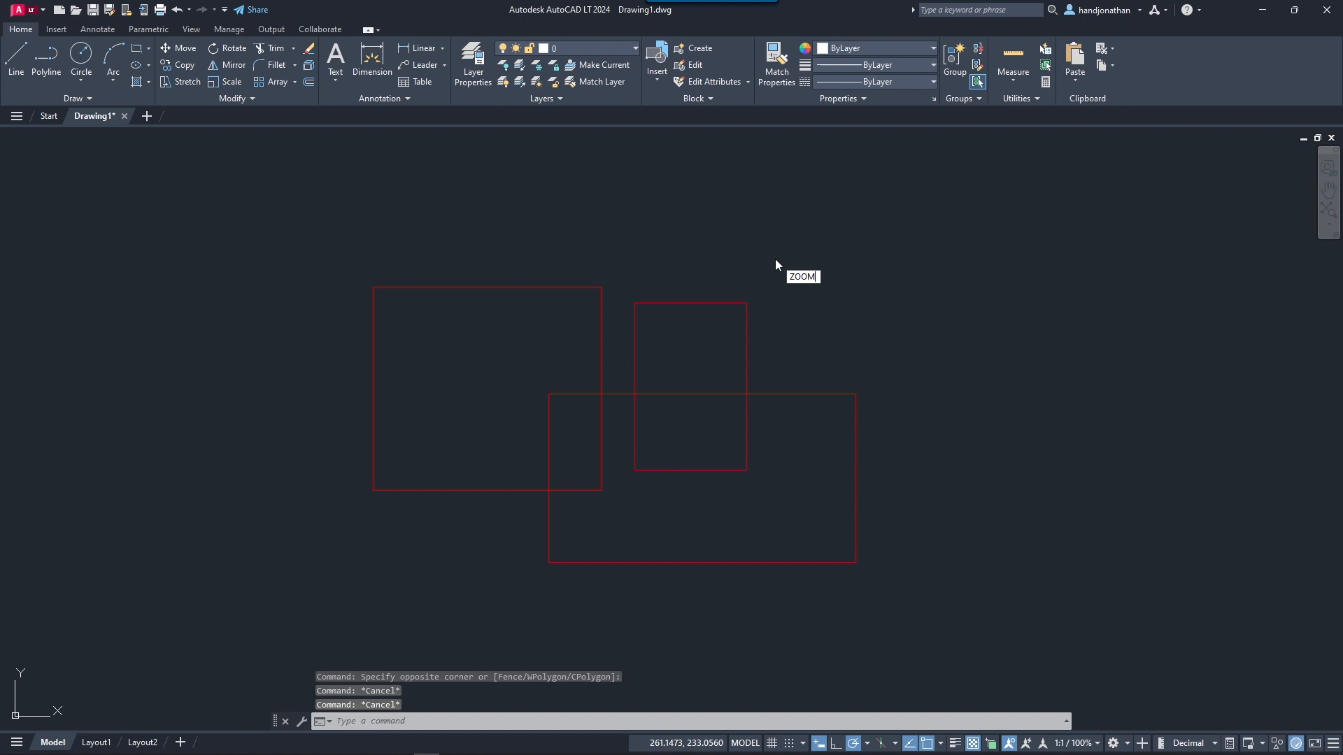
pyautogui.write('APPLOAD')
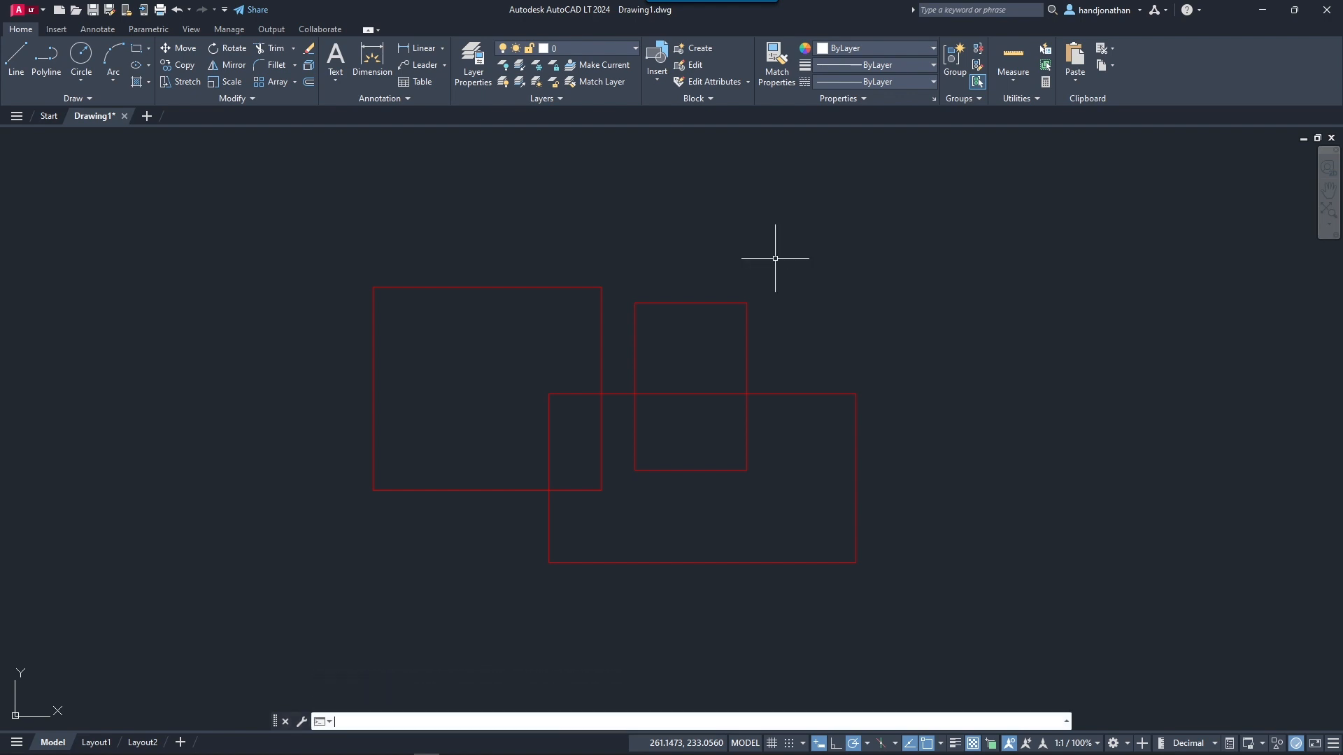
# Run CHGCOLOR and window-select the three red rectangles, reporting 3 found
pyautogui.write('chg')
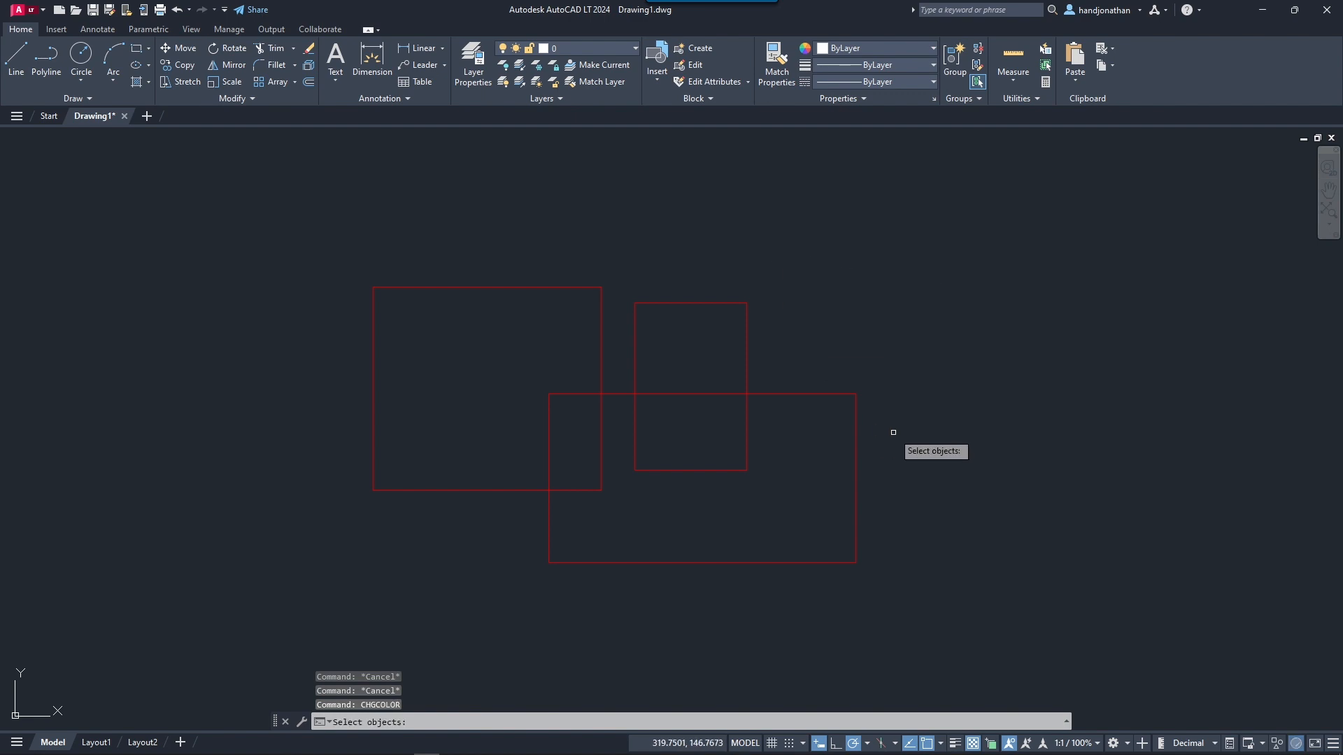
pyautogui.moveTo(894, 432); pyautogui.dragTo(542, 183)
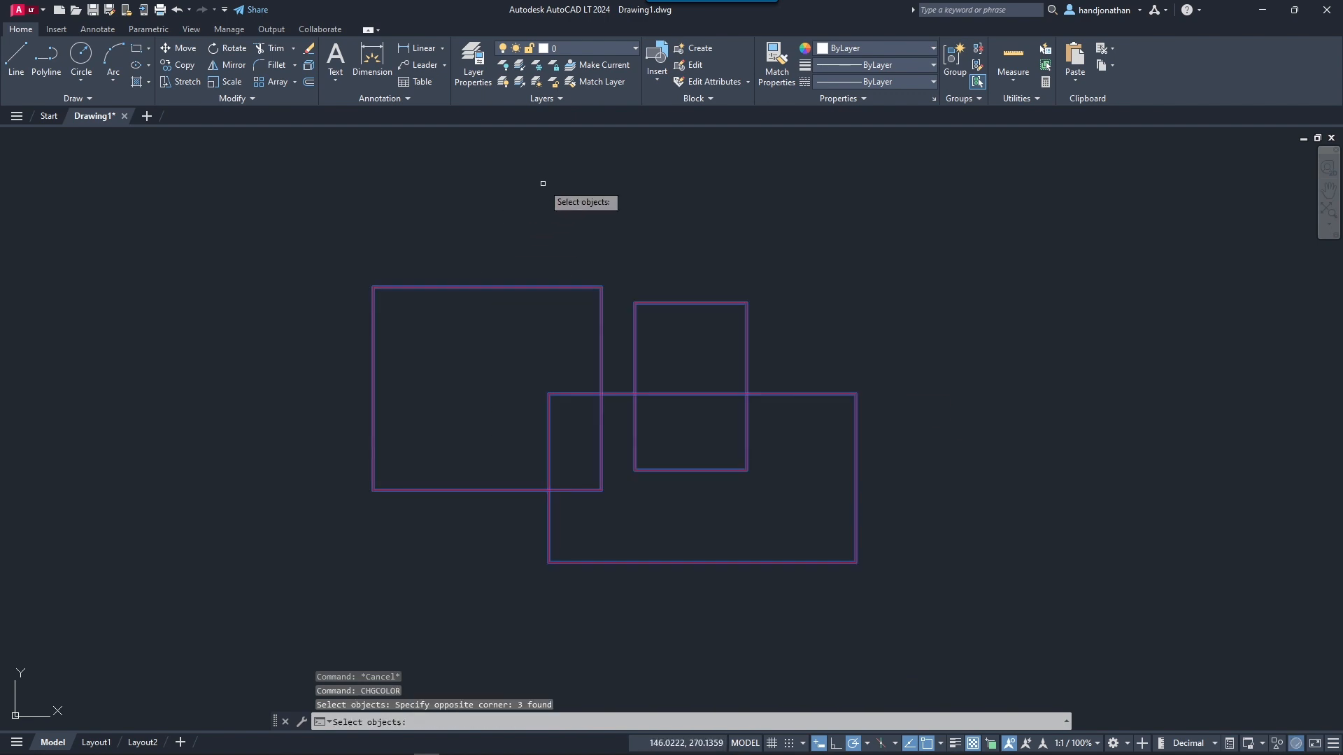